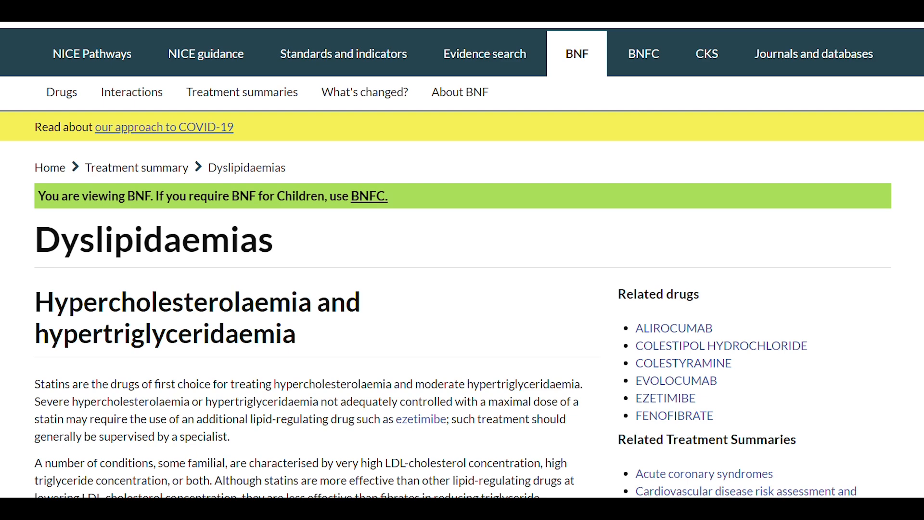
Step: Scroll the Dyslipidaemias treatment summary down to the Familial hypercholesterolaemia section
scroll("down", 3)
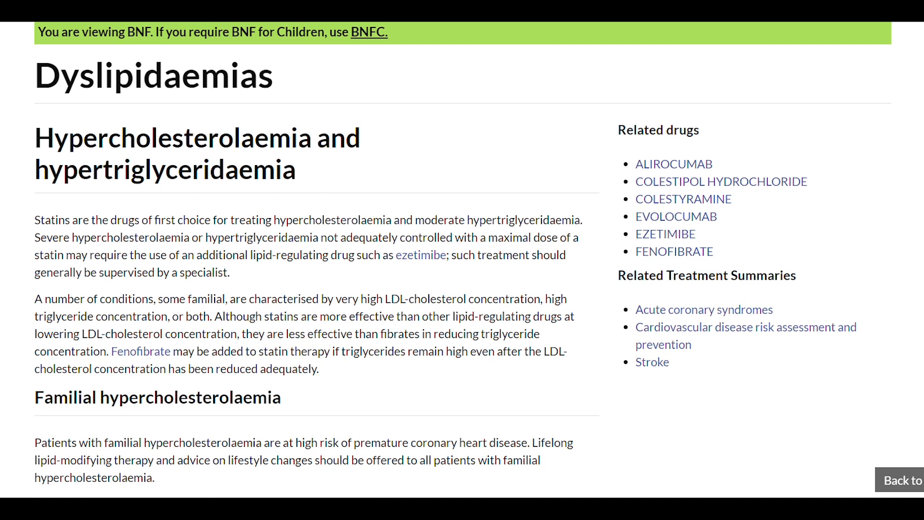
scroll("down", 3)
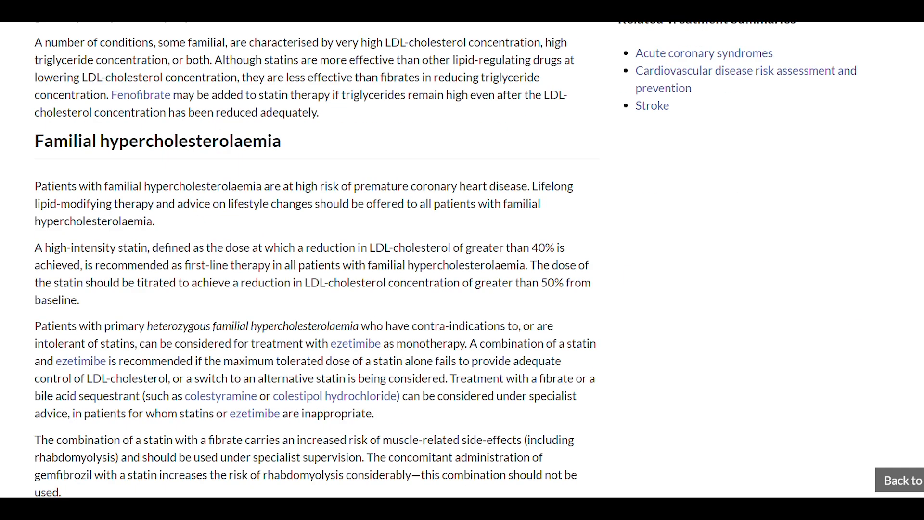
scroll("down", 3)
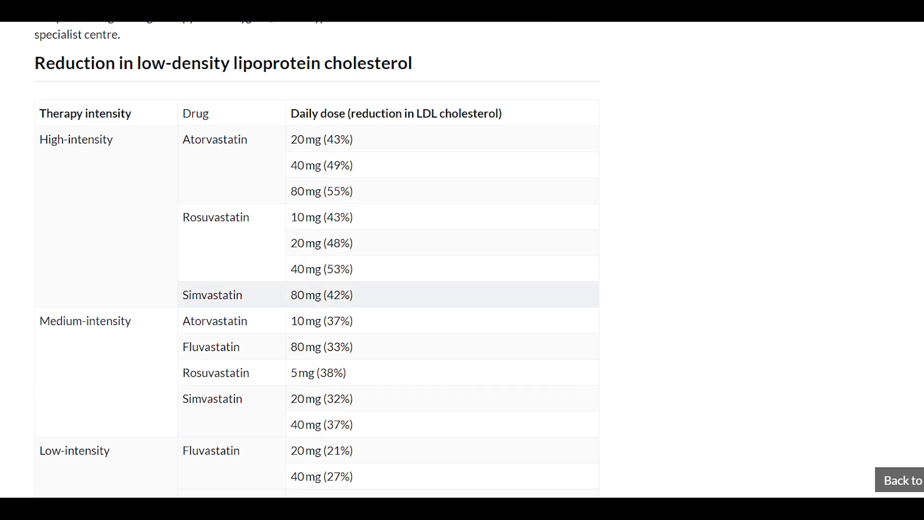
Step: Select text in the statin intensity and LDL-cholesterol reduction dose table
double_click(321, 294)
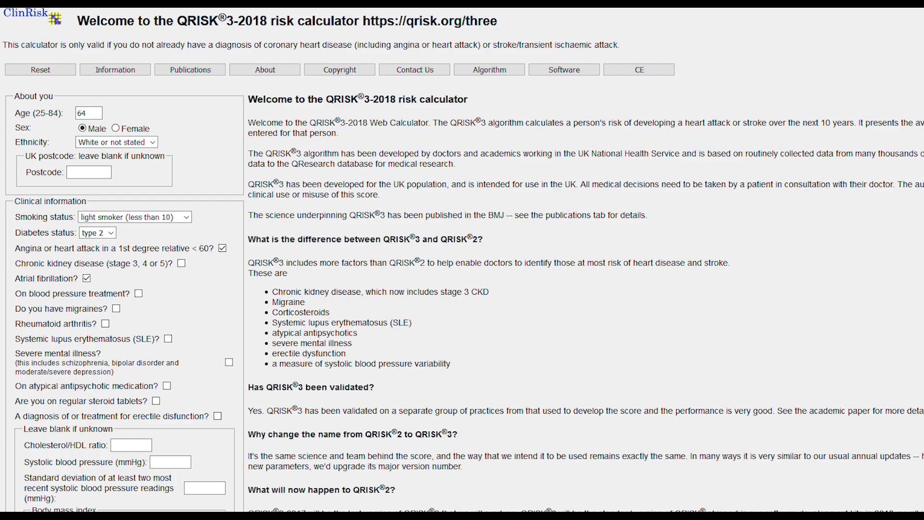
Step: Keep light smoker as smoking status and highlight the 50% 10-year risk result
left_click(133, 217)
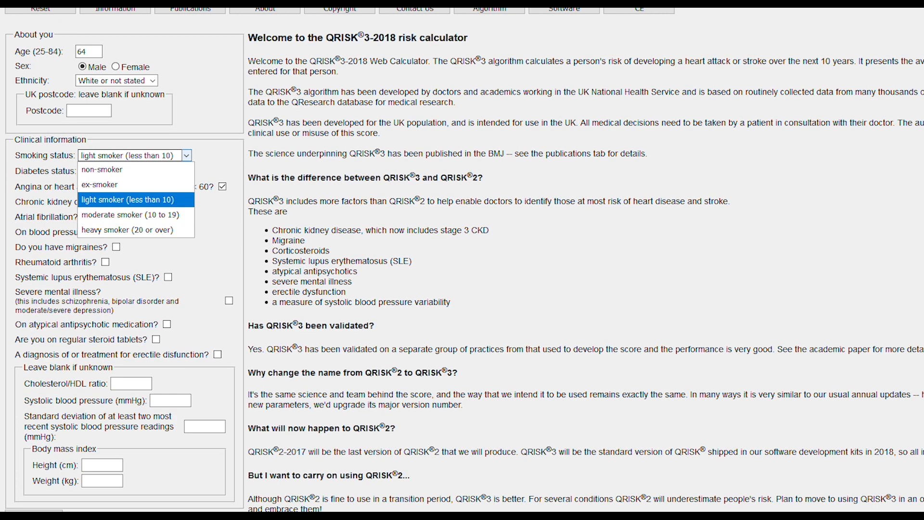
left_click(135, 199)
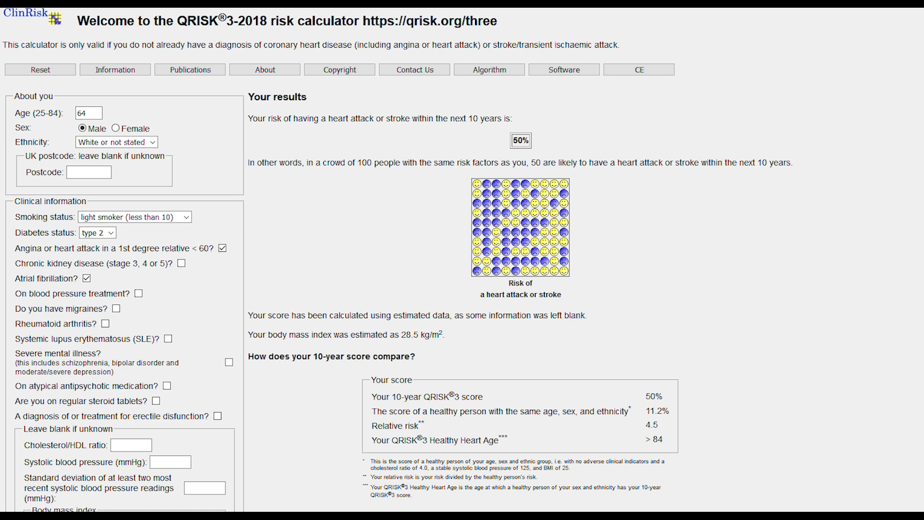
double_click(519, 141)
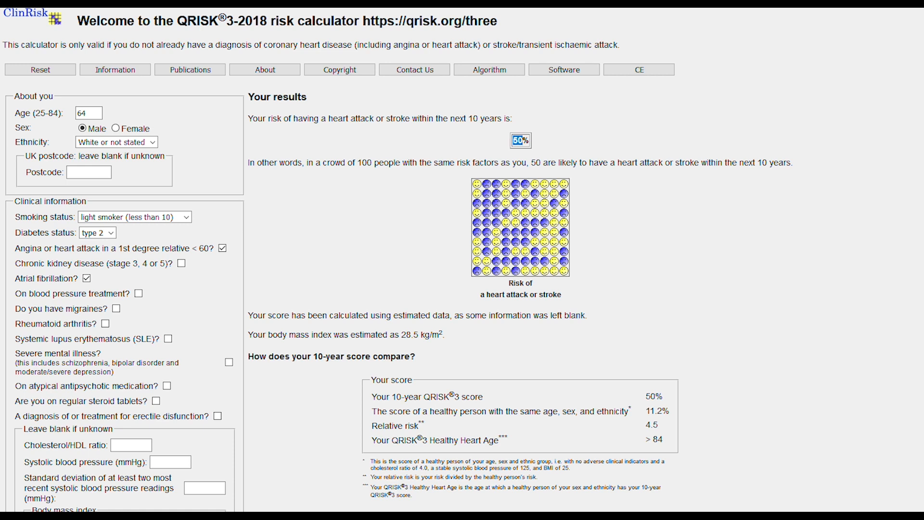